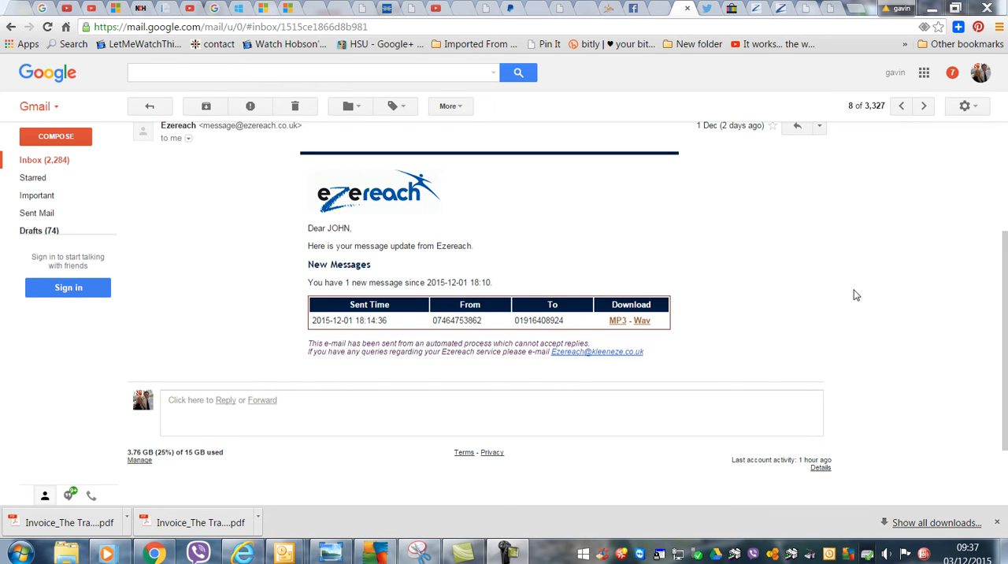
pyautogui.moveTo(866, 294)
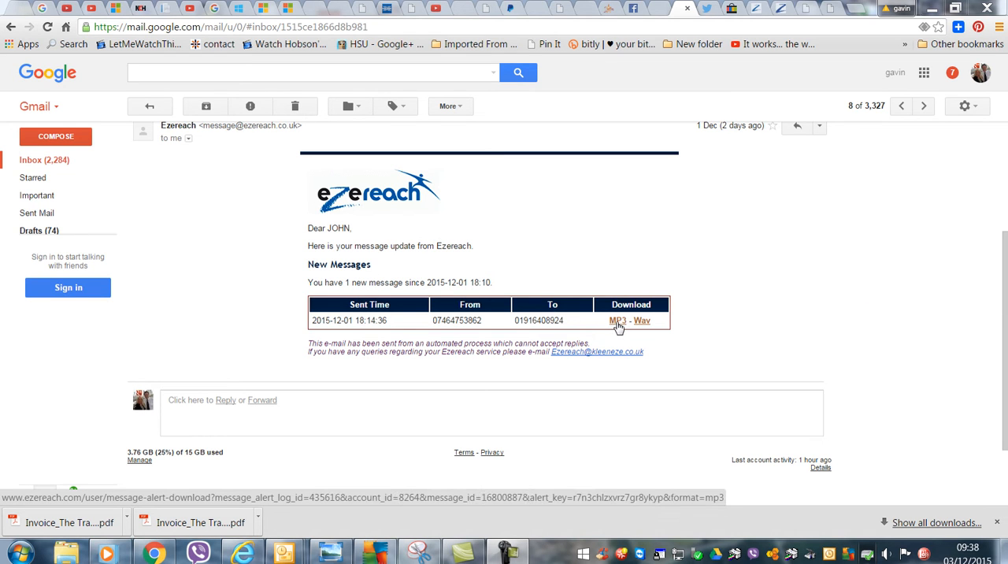
# Save the email's voicemail MP3 link to the desktop under the file name 'mo'
pyautogui.rightClick(618, 320)
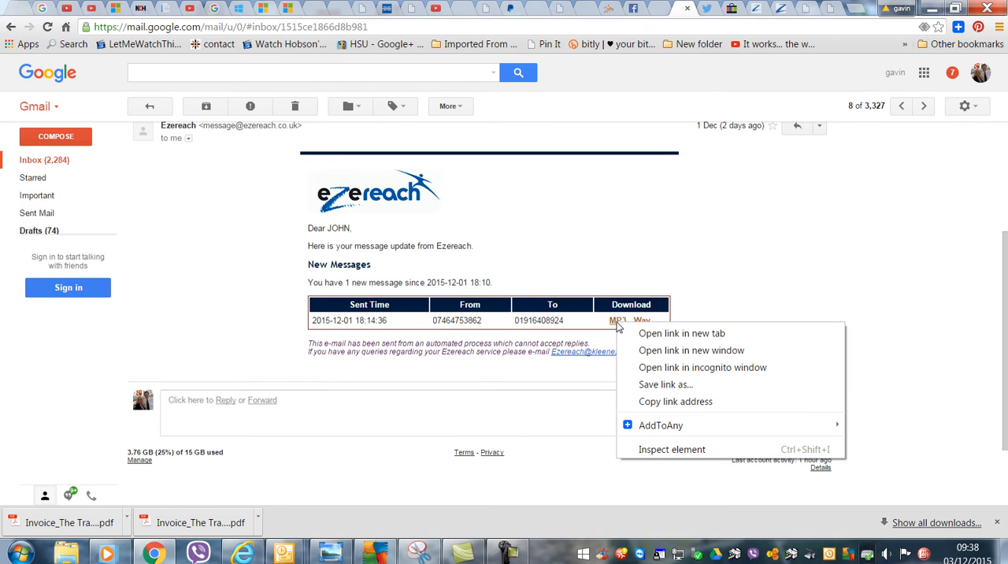
pyautogui.moveTo(665, 385)
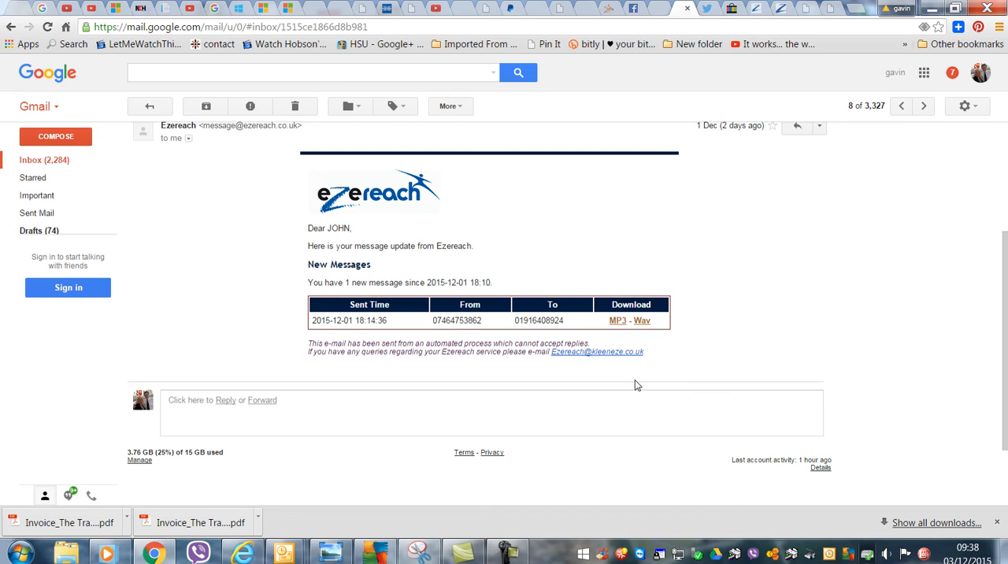
pyautogui.click(618, 319)
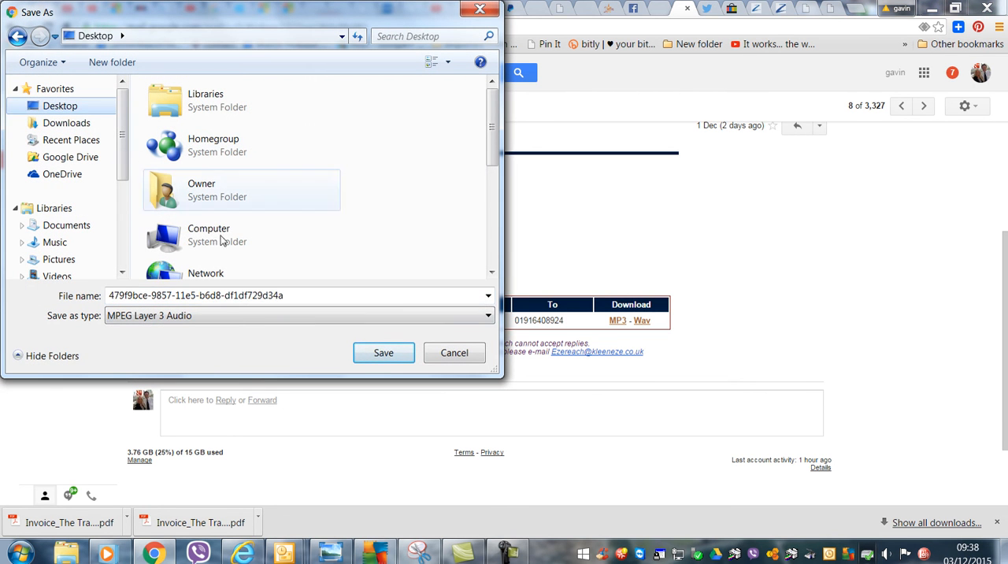
pyautogui.click(308, 295)
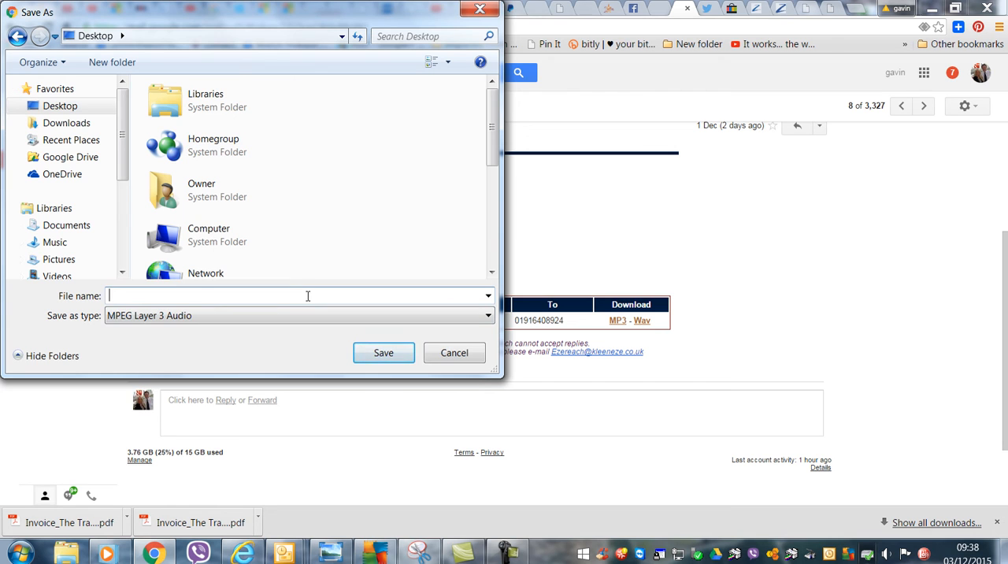
pyautogui.write('mo')
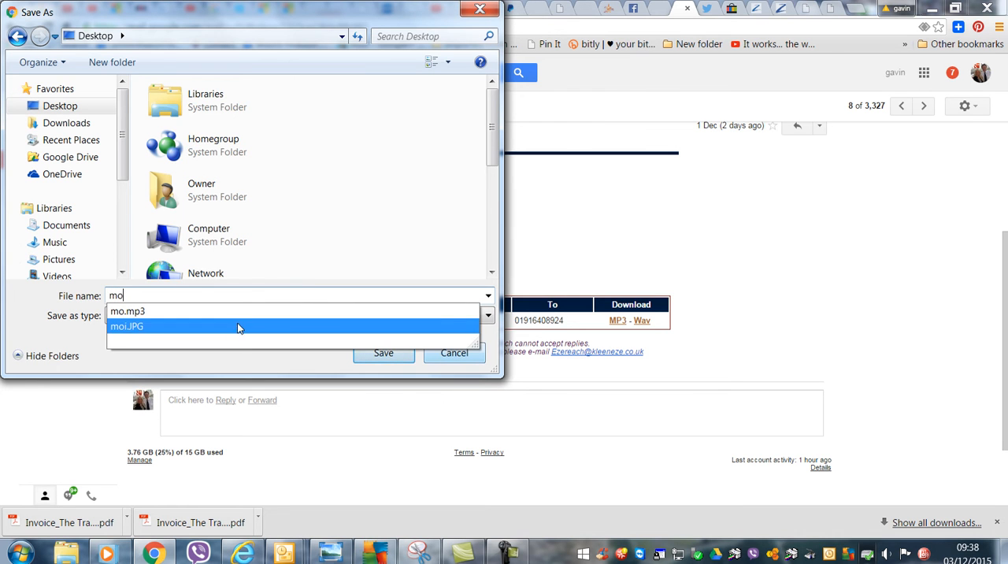
pyautogui.moveTo(398, 163)
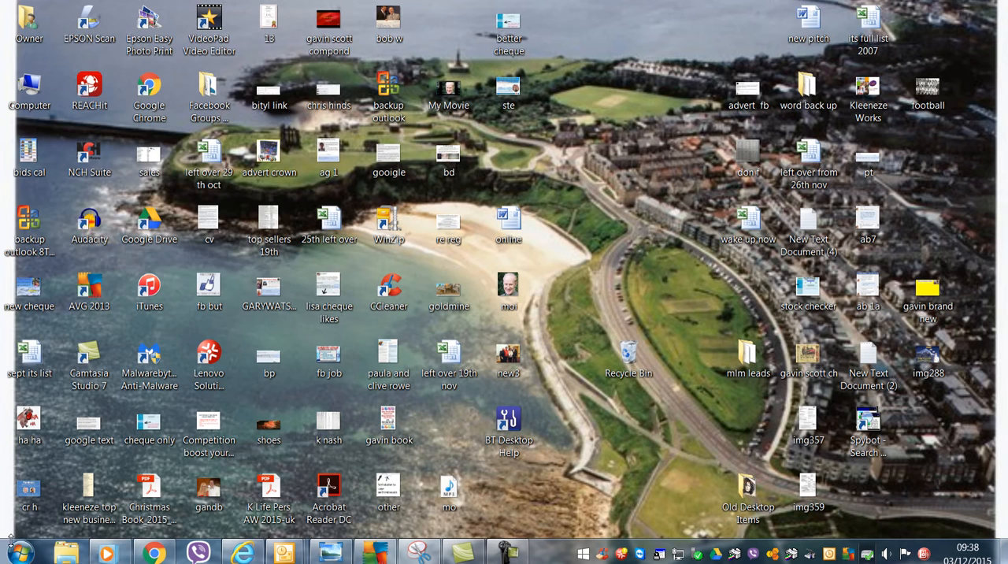
# Launch Movie Maker from its desktop shortcut to get an empty project
pyautogui.click(10, 550)
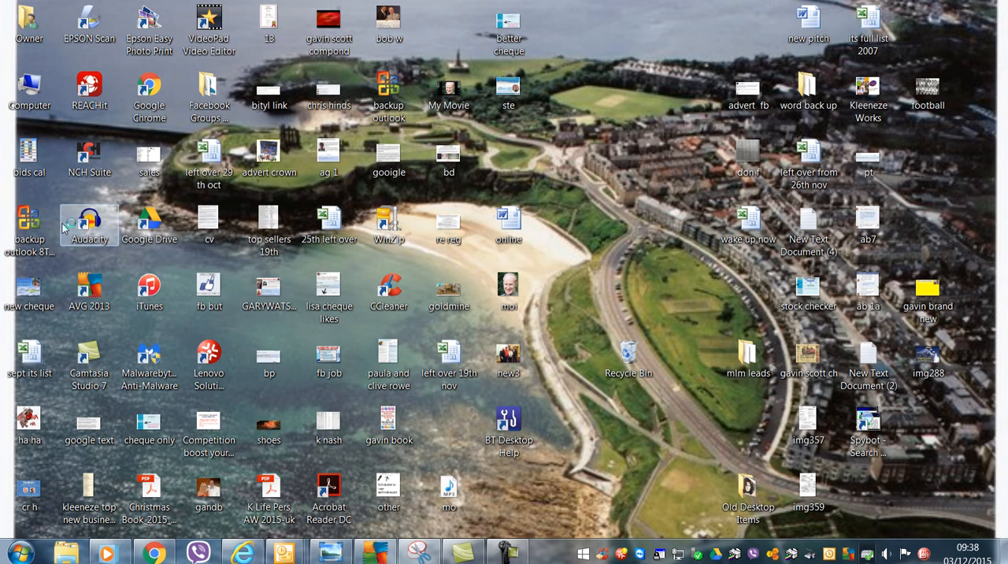
pyautogui.doubleClick(448, 93)
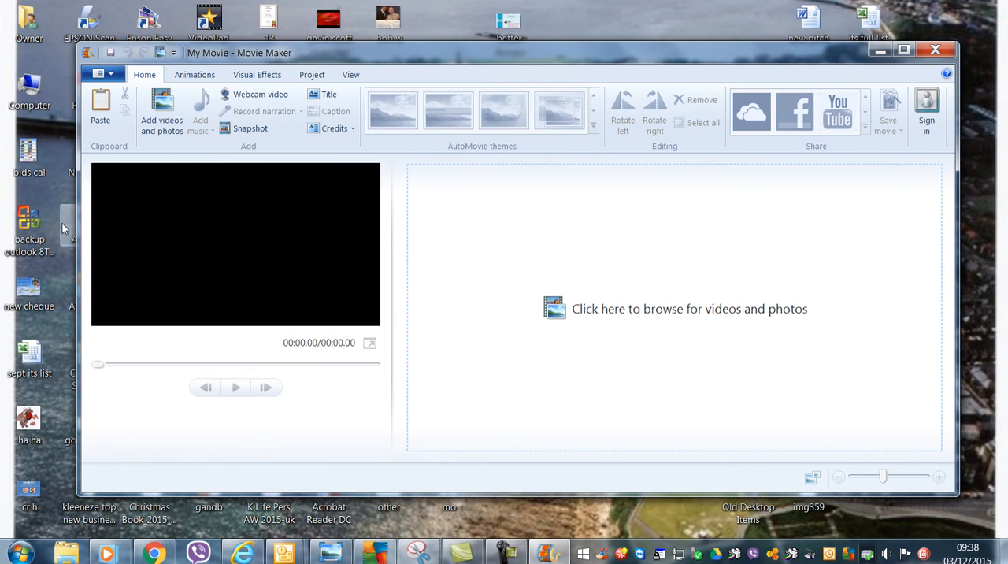
pyautogui.moveTo(161, 110)
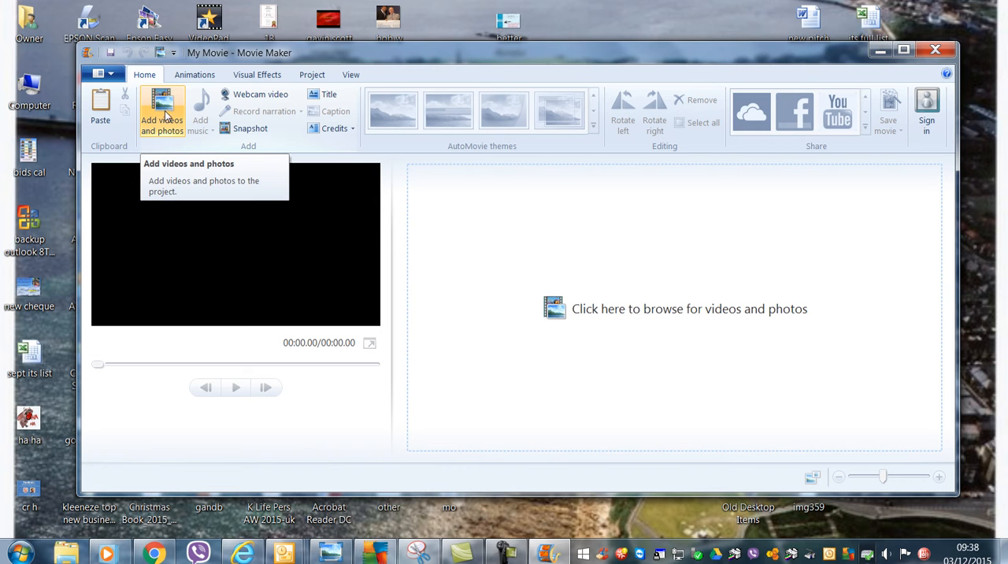
# Add the 'moi' photo from the Desktop to the project as its clip
pyautogui.click(162, 110)
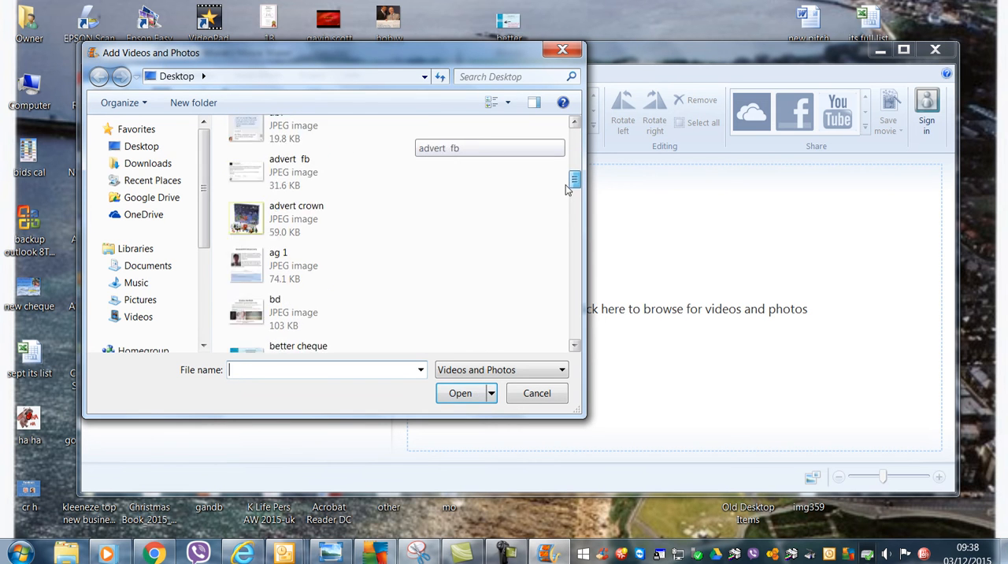
pyautogui.scroll(-3)
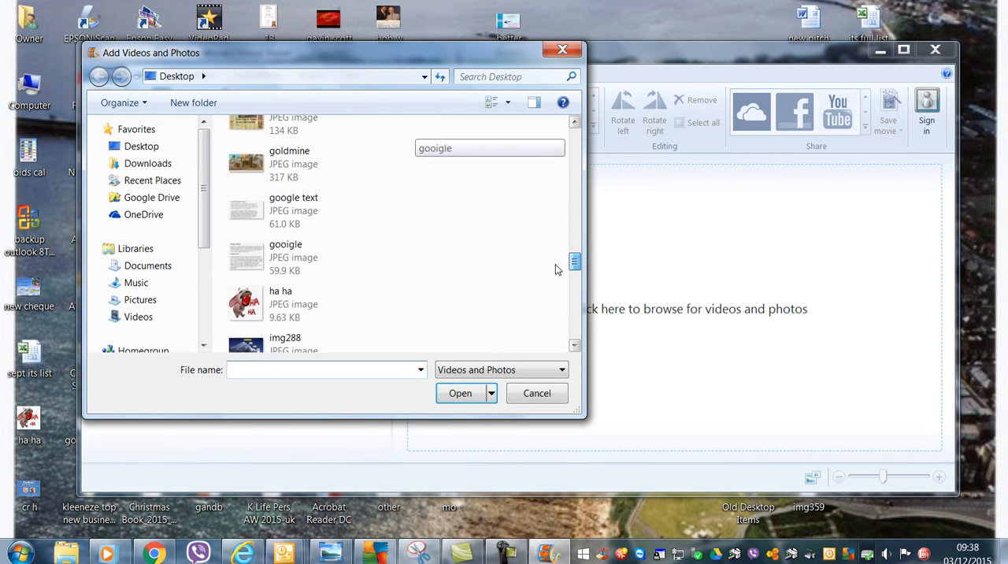
pyautogui.scroll(-3)
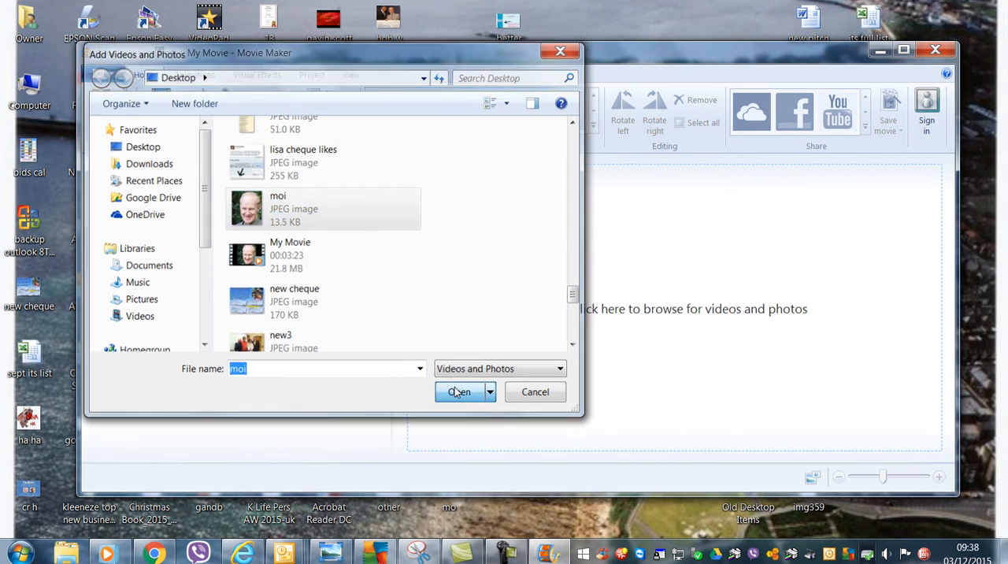
pyautogui.click(459, 392)
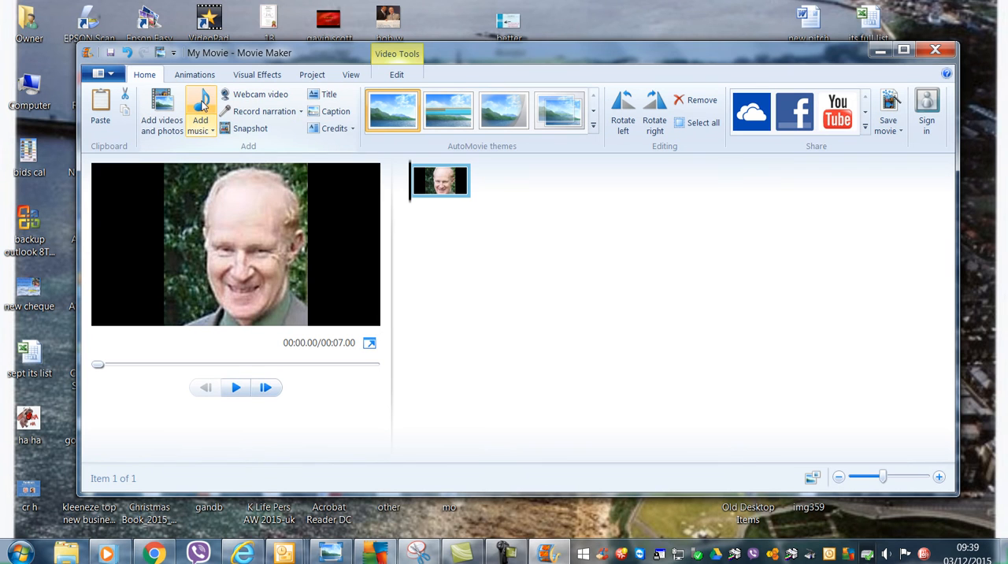
# Add the 'mo' MP3 from the Desktop as the project's background music
pyautogui.click(200, 110)
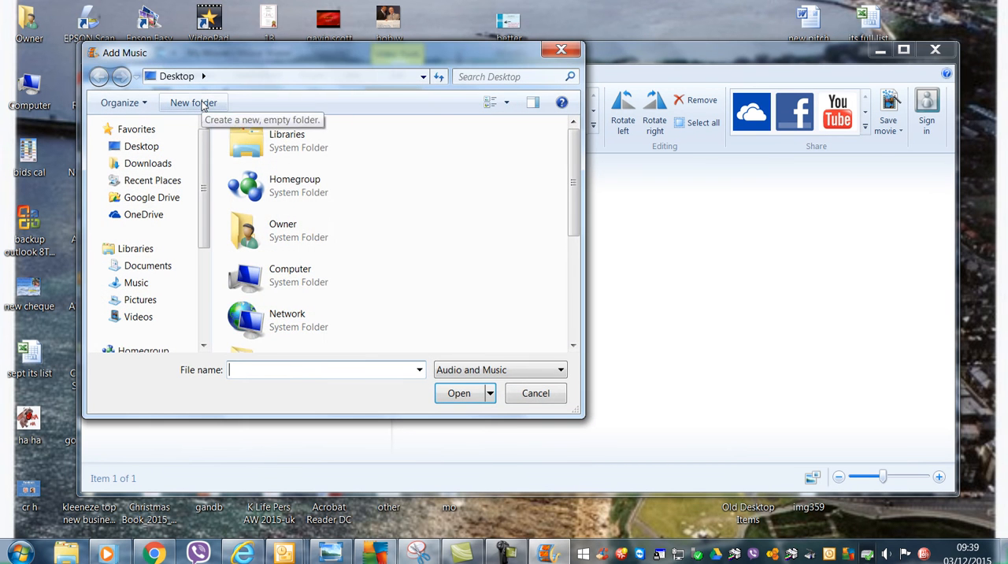
pyautogui.scroll(-3)
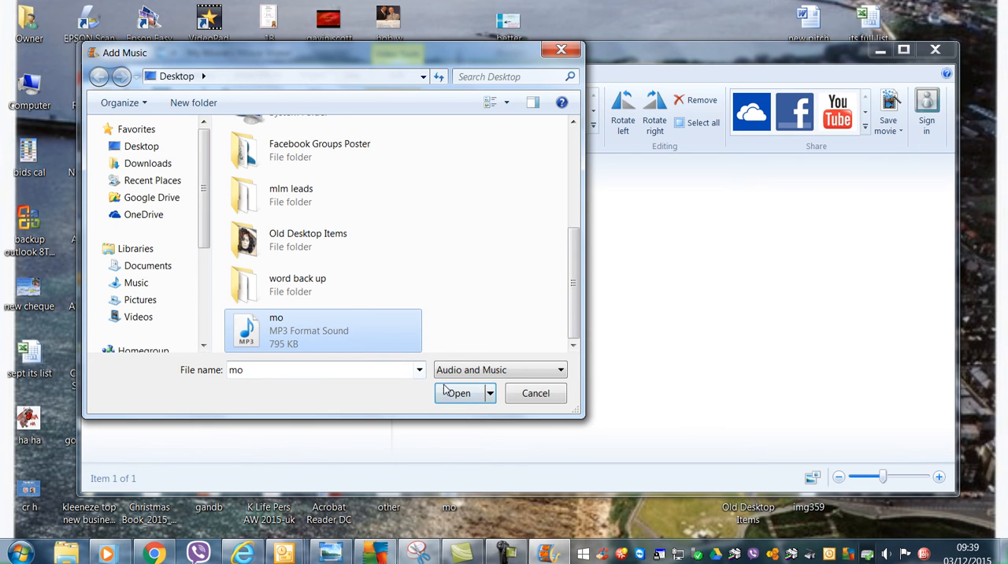
pyautogui.click(458, 393)
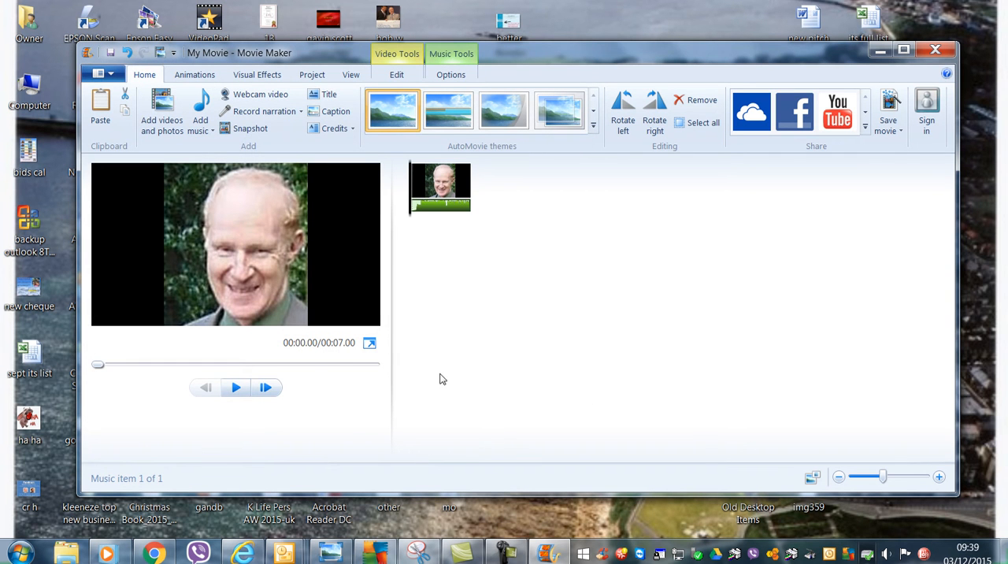
pyautogui.moveTo(359, 361)
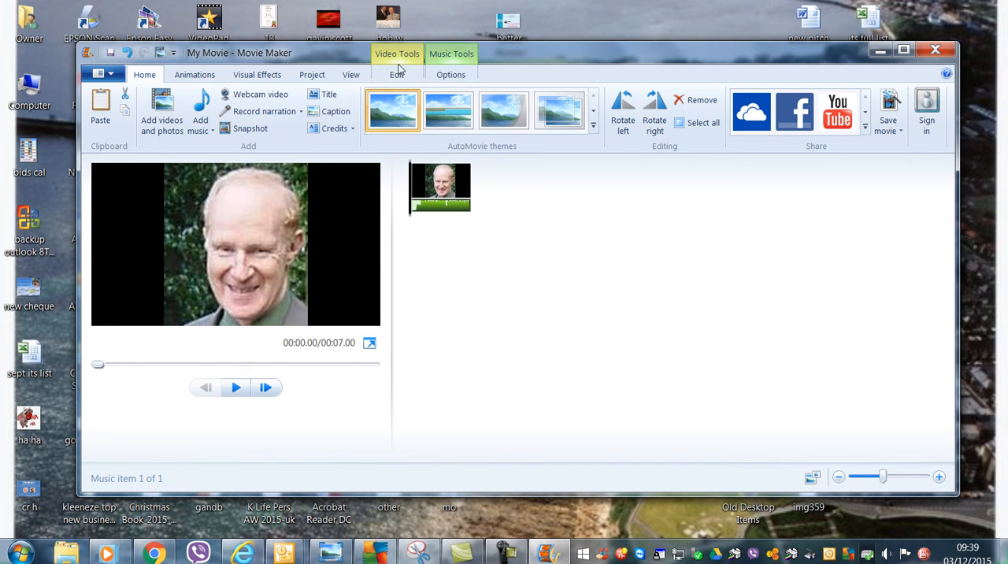
# Set the moi photo's duration to 204 seconds, making the movie 3:24 long
pyautogui.click(397, 74)
pyautogui.write('245')
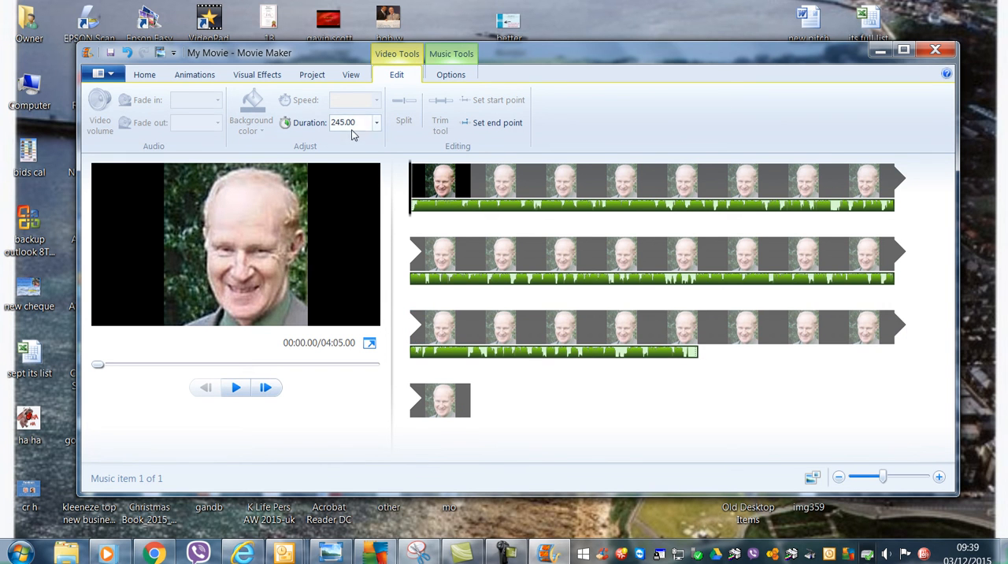
pyautogui.click(345, 122)
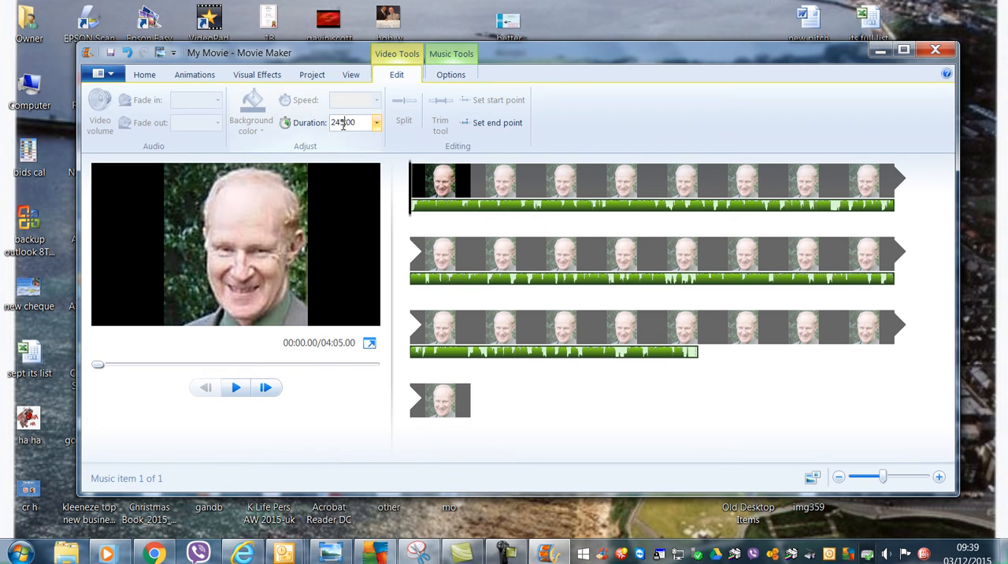
pyautogui.write('2.00')
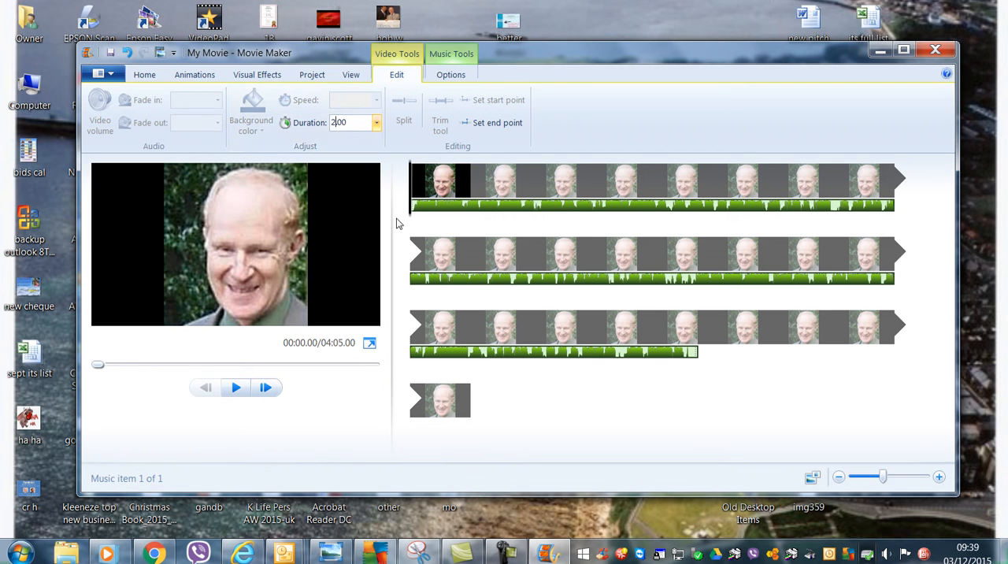
pyautogui.write('214.00')
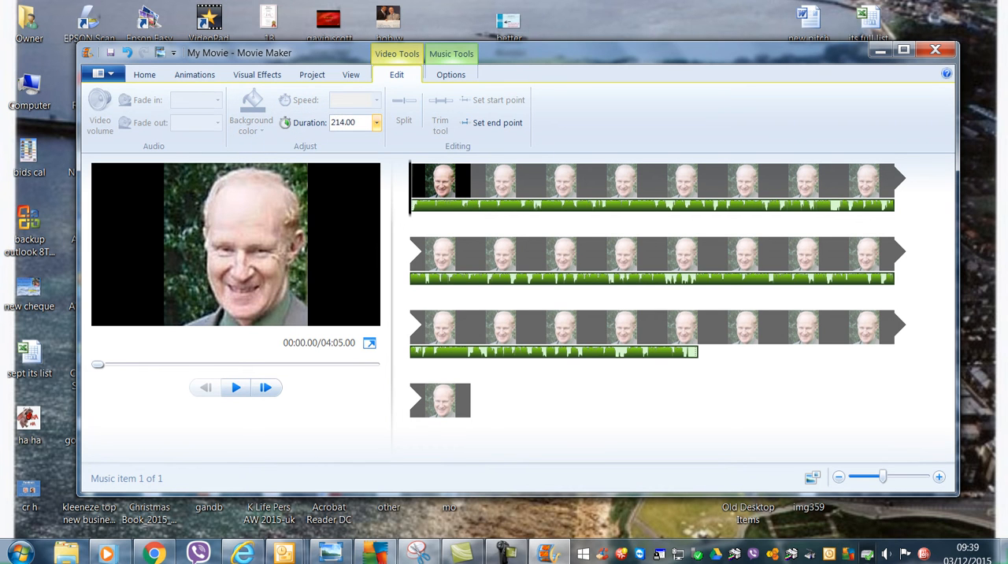
pyautogui.click(654, 255)
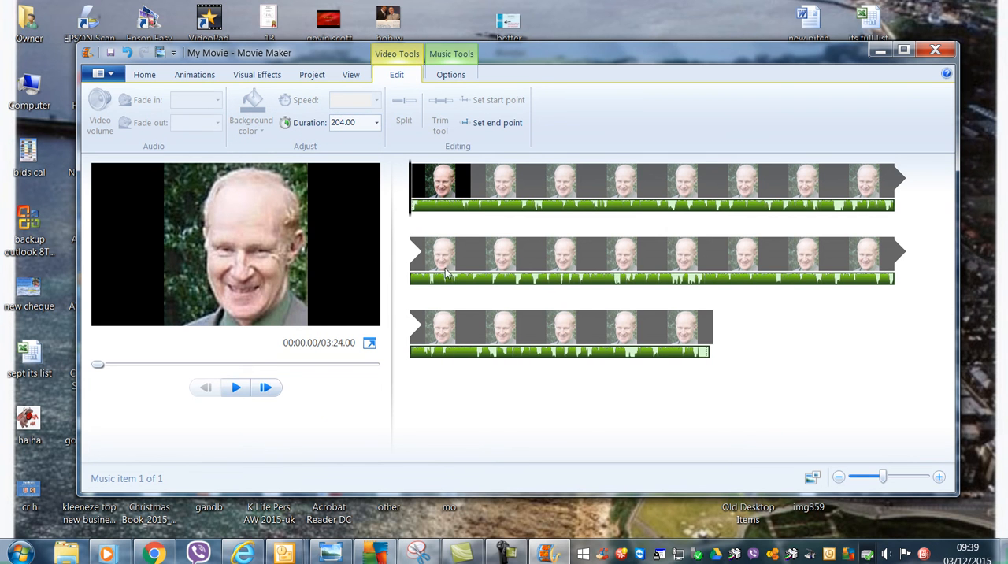
pyautogui.moveTo(171, 230)
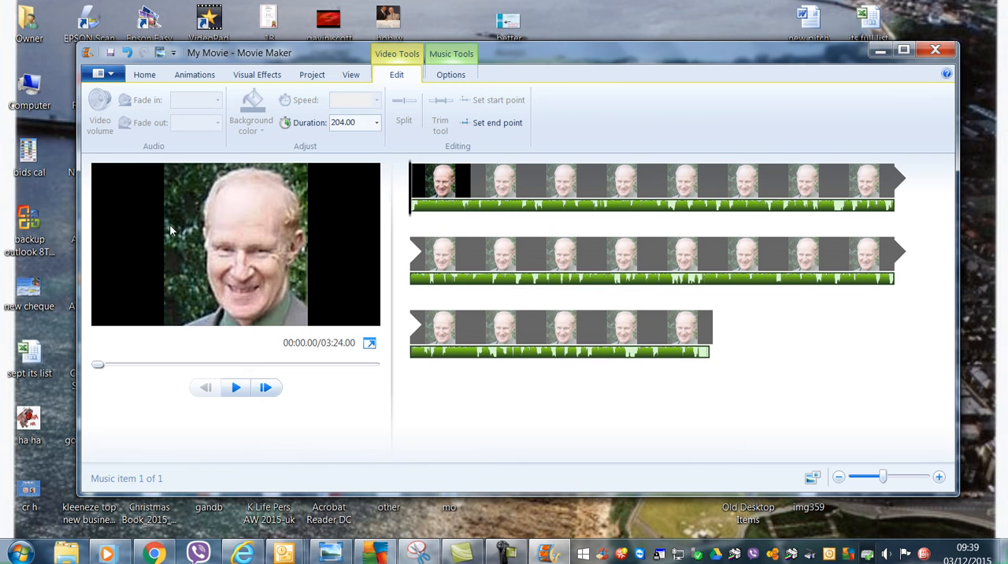
pyautogui.moveTo(179, 229)
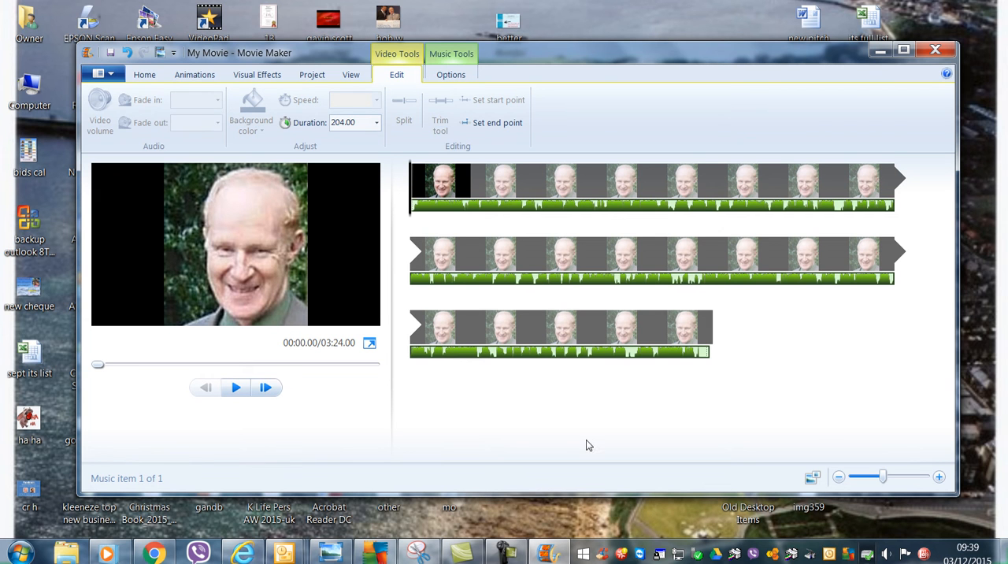
# Return to the Home ribbon with the general project commands
pyautogui.click(144, 74)
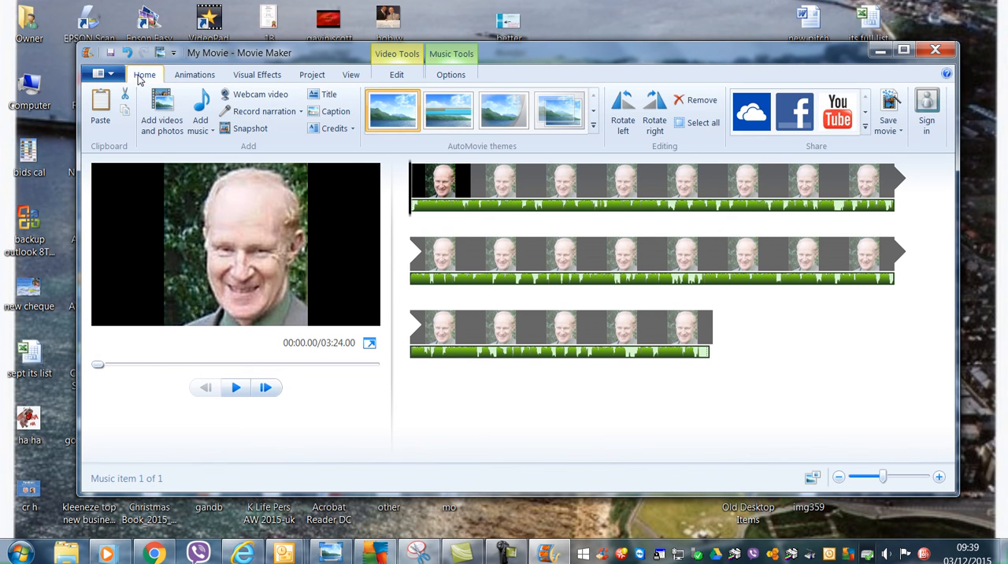
pyautogui.moveTo(759, 333)
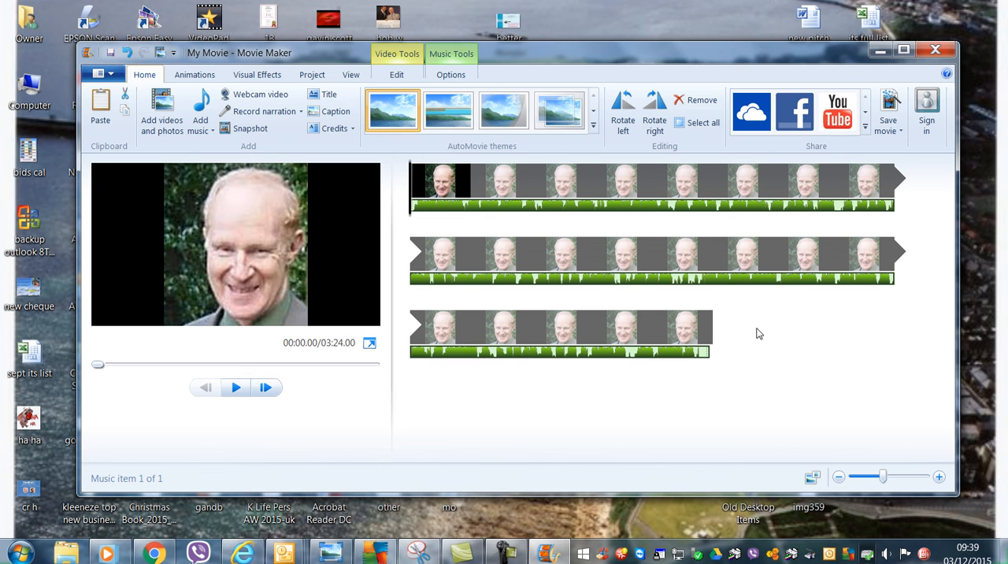
pyautogui.moveTo(828, 161)
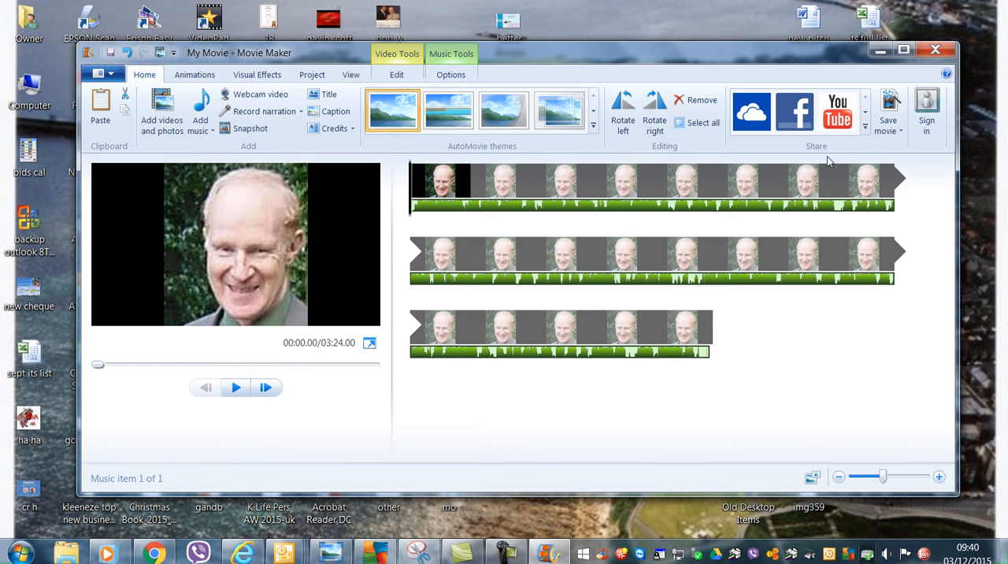
# Save the movie as an MPEG-4 on the Desktop under a new name, not replacing My Movie.mp4
pyautogui.click(889, 111)
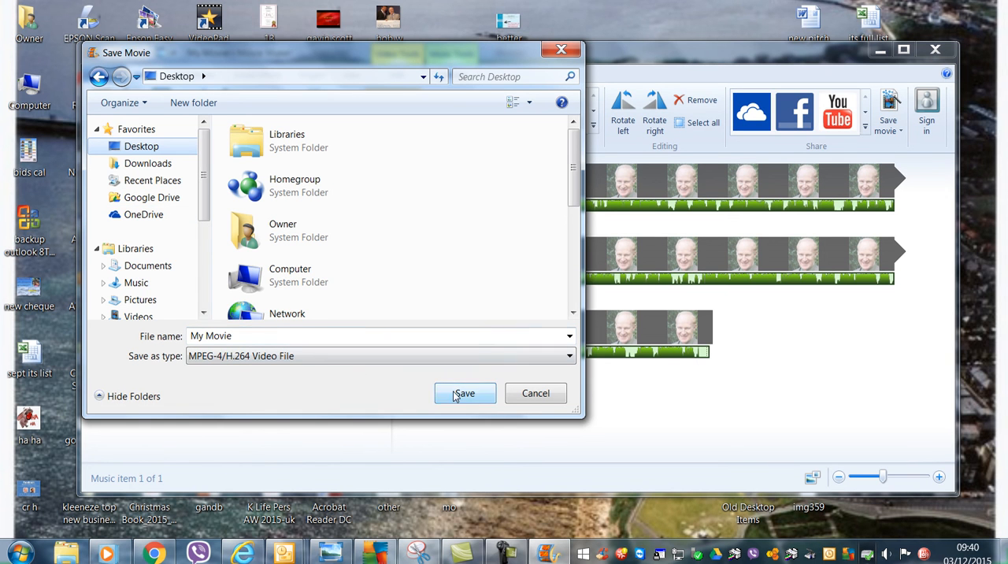
pyautogui.click(465, 393)
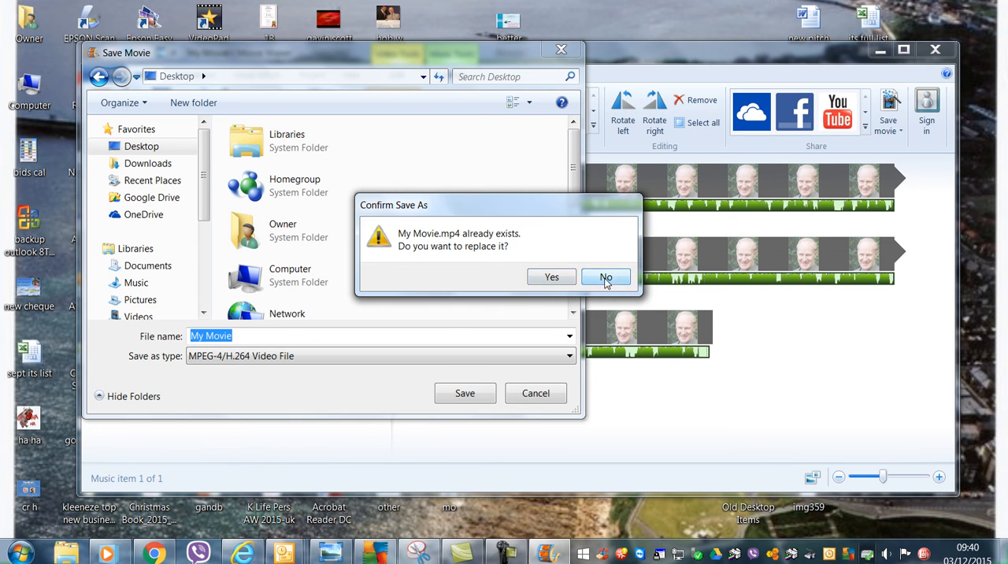
pyautogui.click(606, 276)
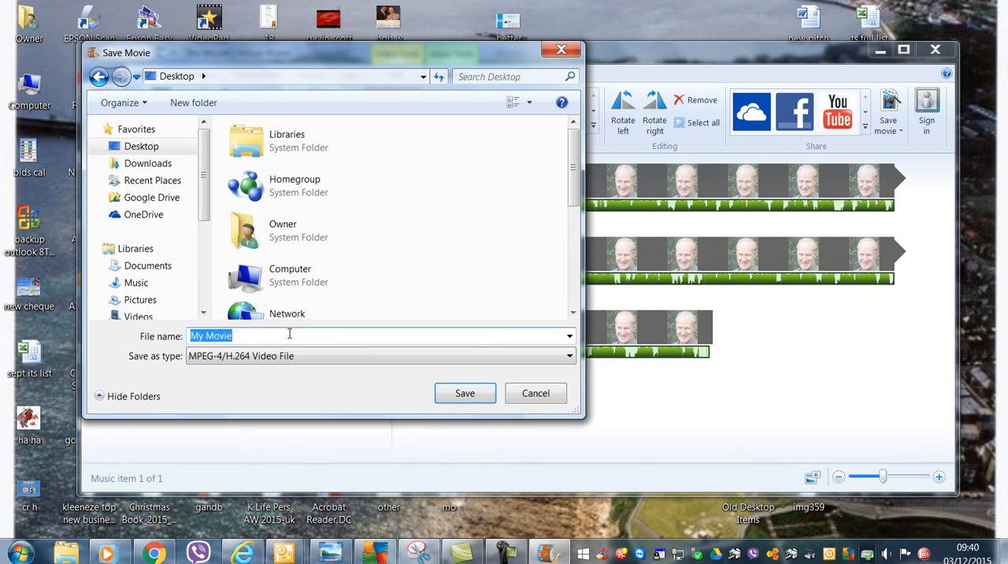
pyautogui.write('h')
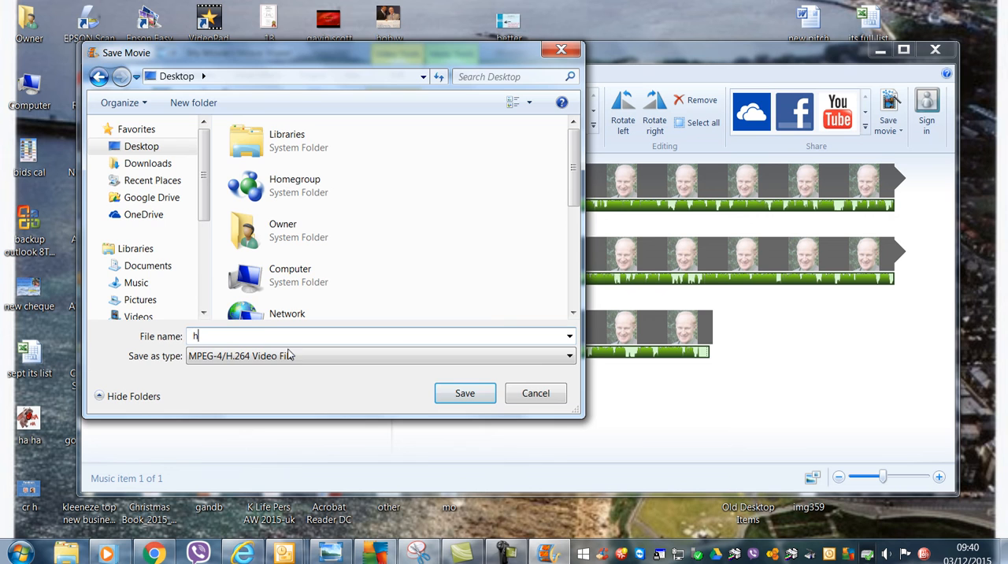
pyautogui.click(465, 394)
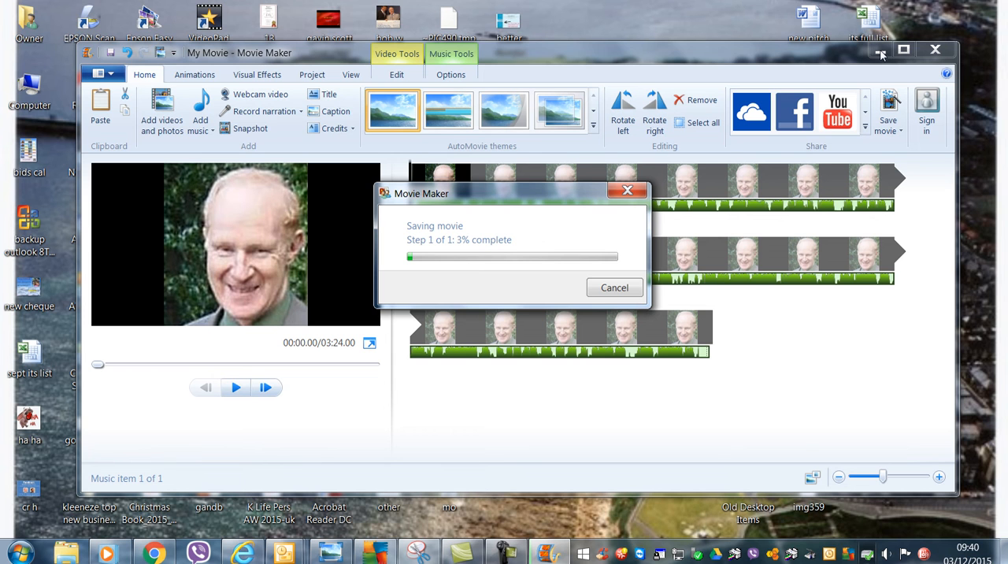
pyautogui.moveTo(614, 287)
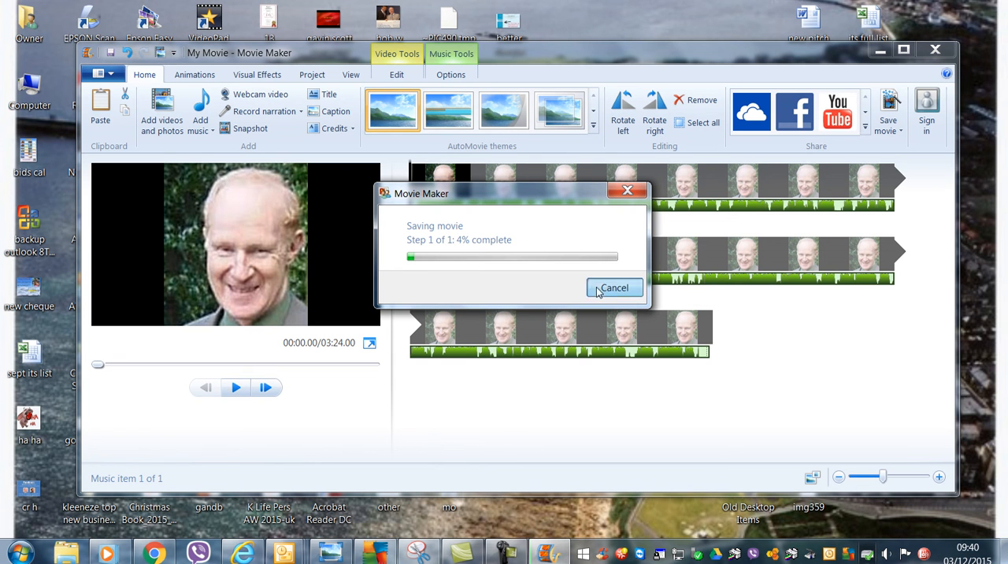
# Cancel the MPEG-4 export at about 4% and confirm abandoning it
pyautogui.click(615, 288)
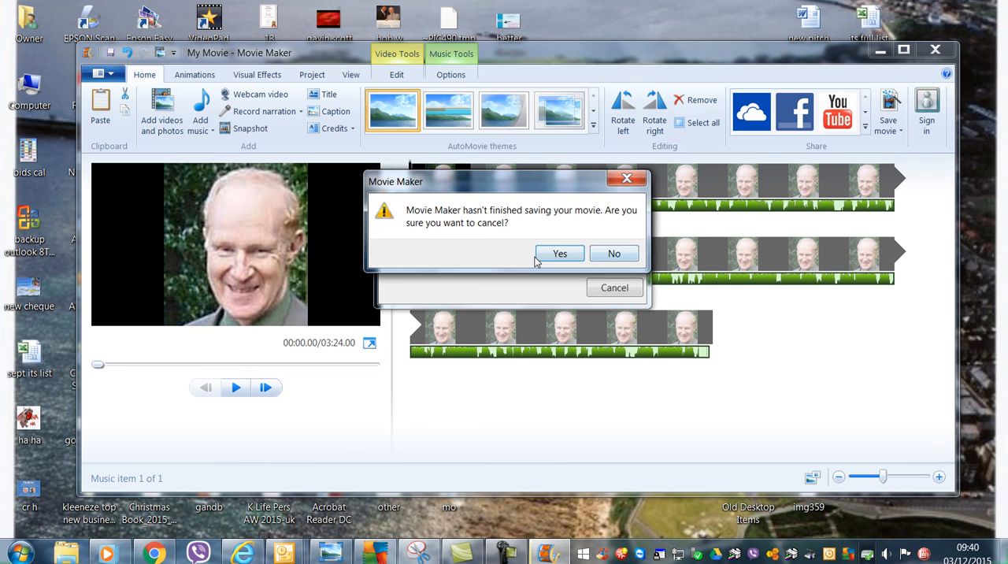
pyautogui.click(561, 254)
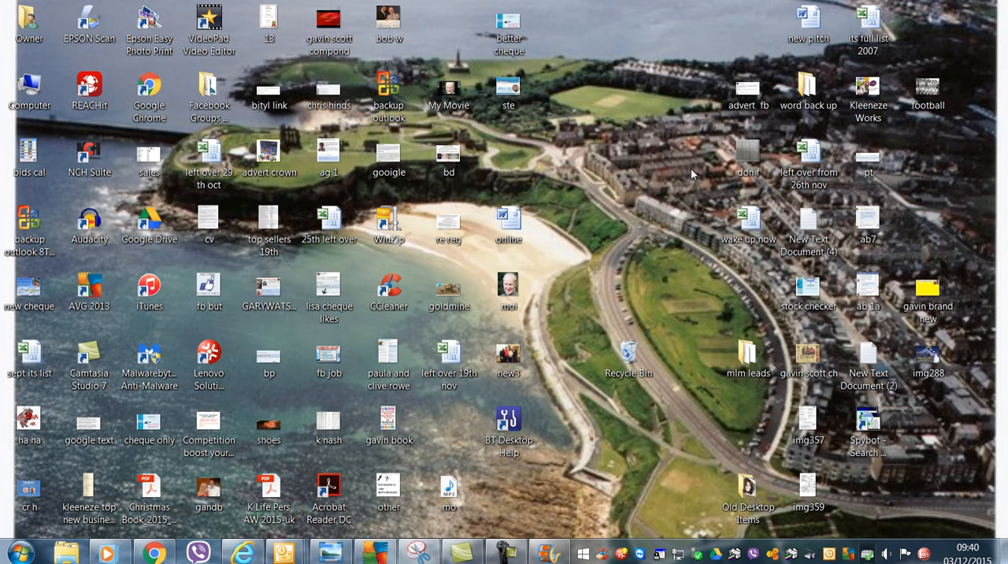
pyautogui.moveTo(526, 128)
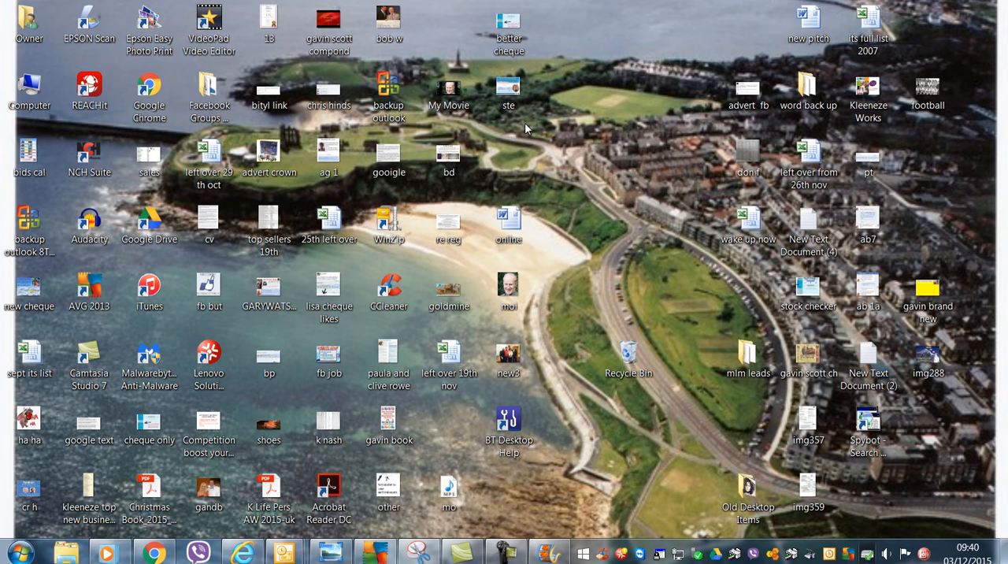
pyautogui.moveTo(423, 104)
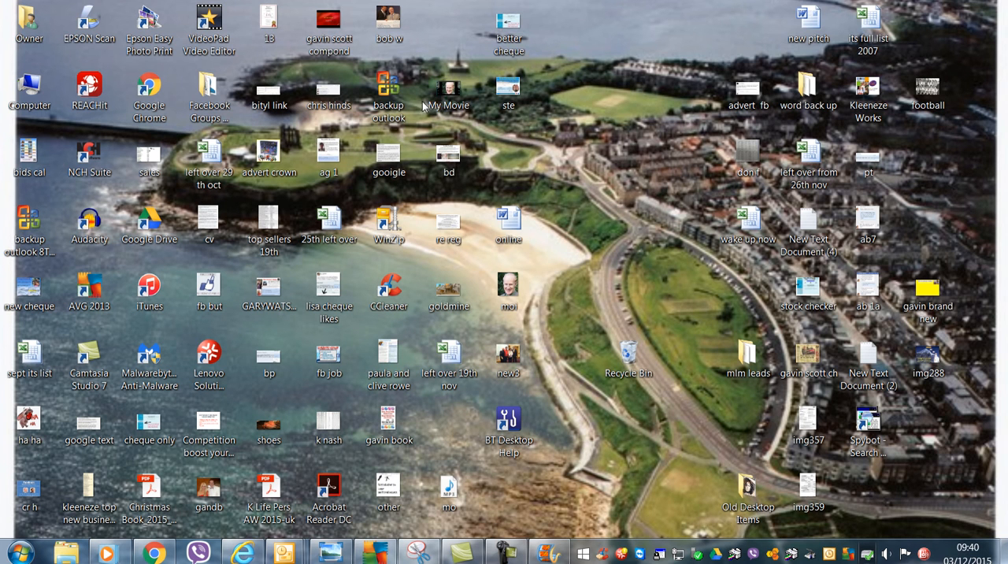
# Move the My Movie icon to the desktop's top row, then play and close it
pyautogui.click(449, 89)
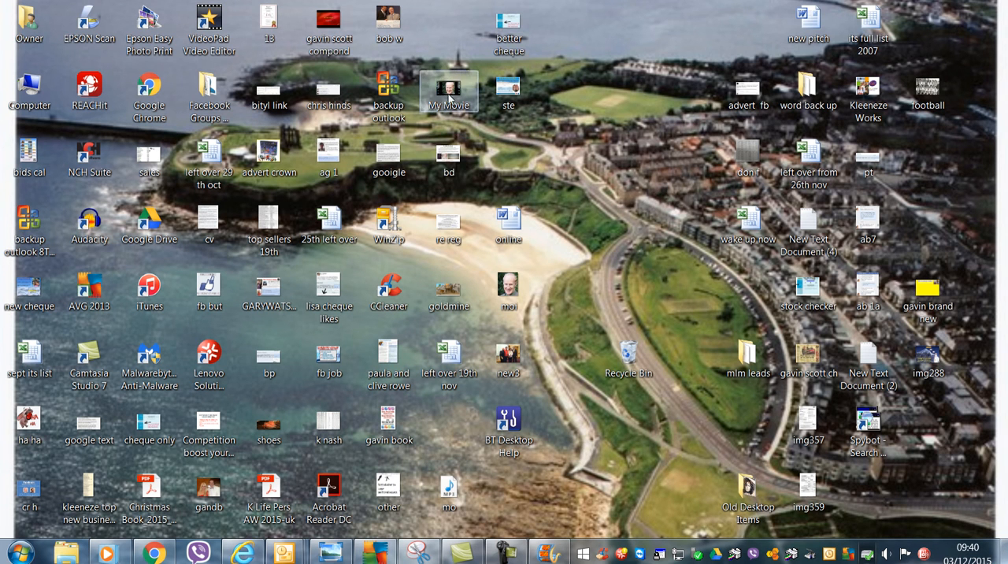
pyautogui.moveTo(449, 91); pyautogui.dragTo(628, 24)
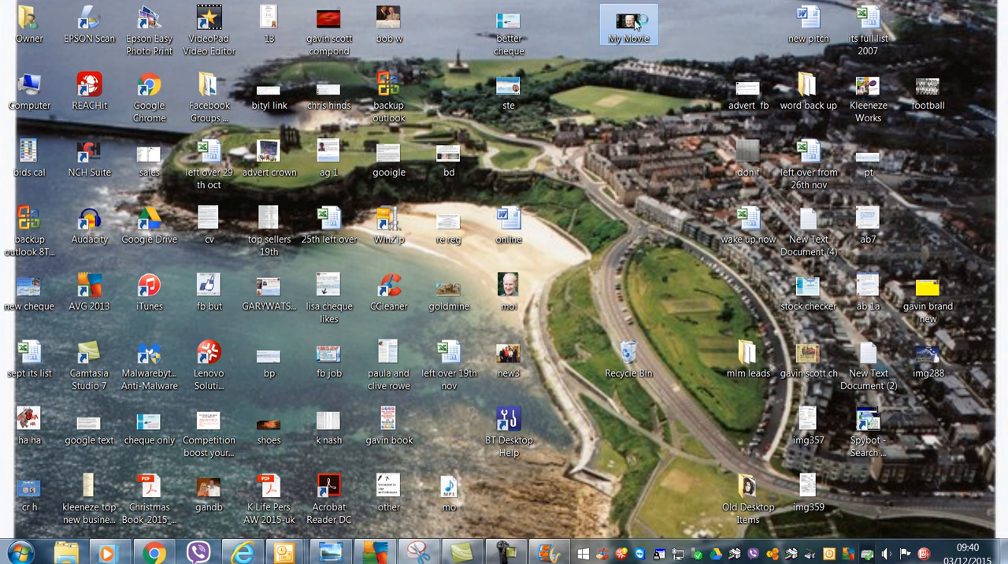
pyautogui.moveTo(638, 22)
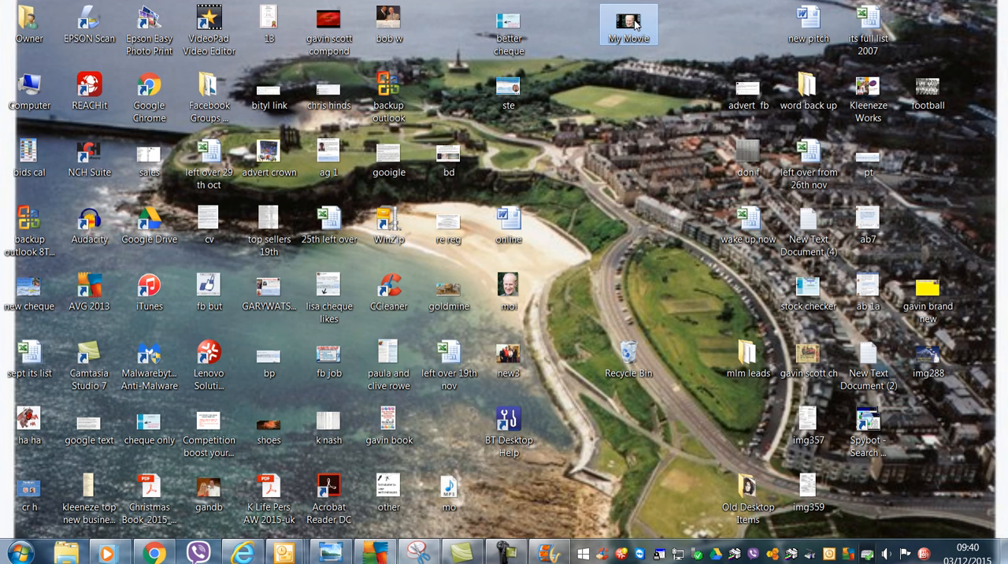
pyautogui.doubleClick(629, 20)
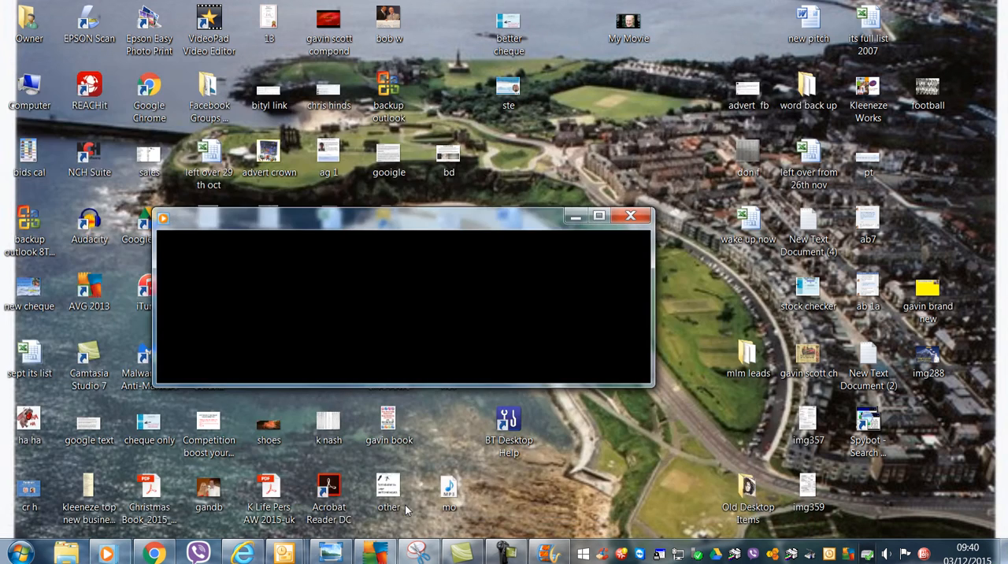
pyautogui.click(630, 216)
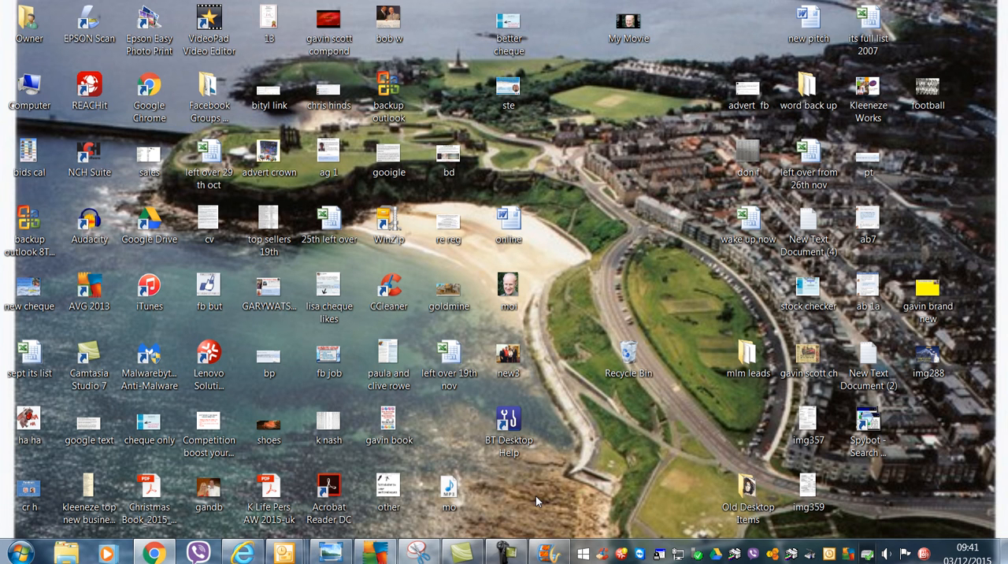
pyautogui.moveTo(914, 486)
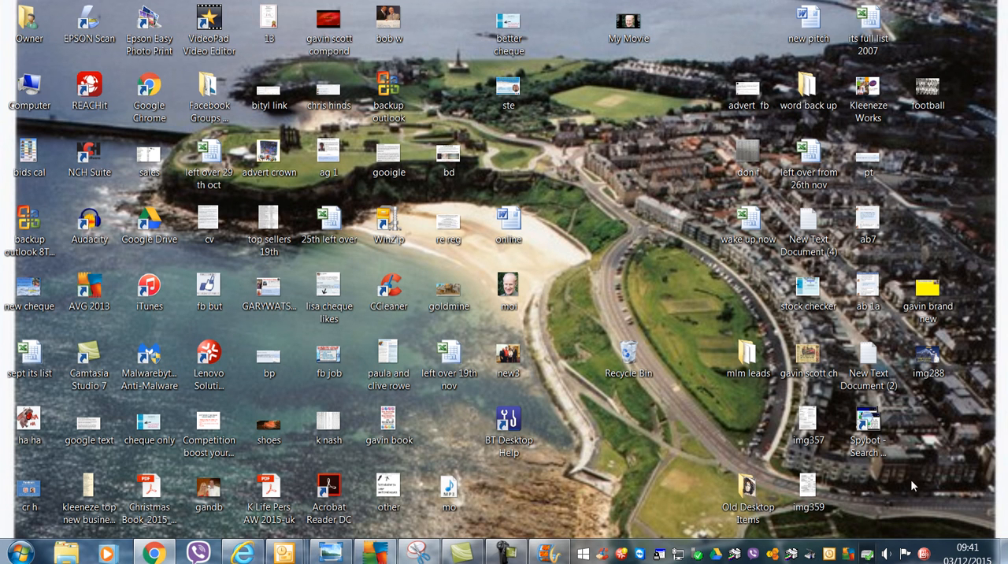
pyautogui.moveTo(135, 201)
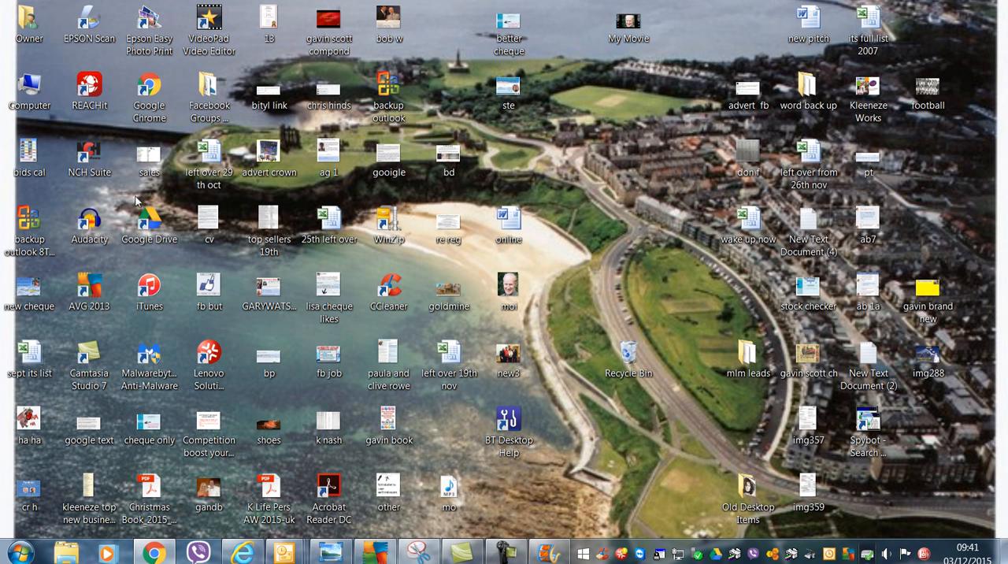
pyautogui.click(268, 285)
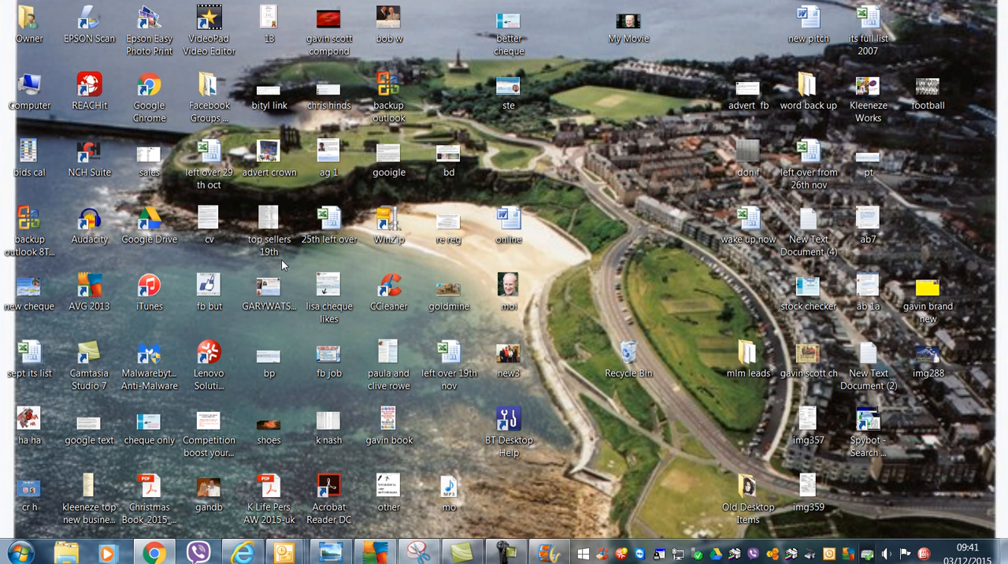
pyautogui.moveTo(196, 245)
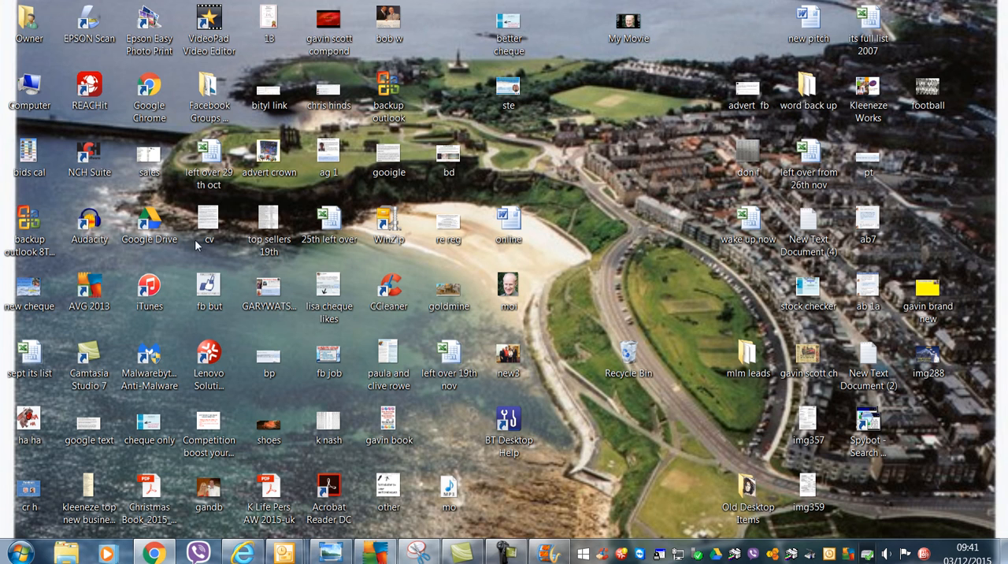
pyautogui.moveTo(180, 241)
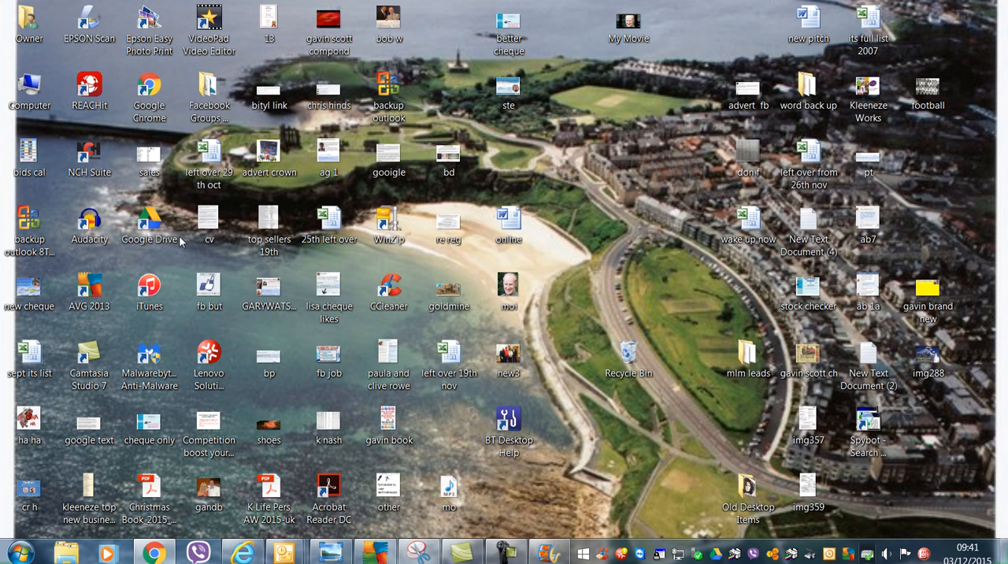
pyautogui.click(506, 551)
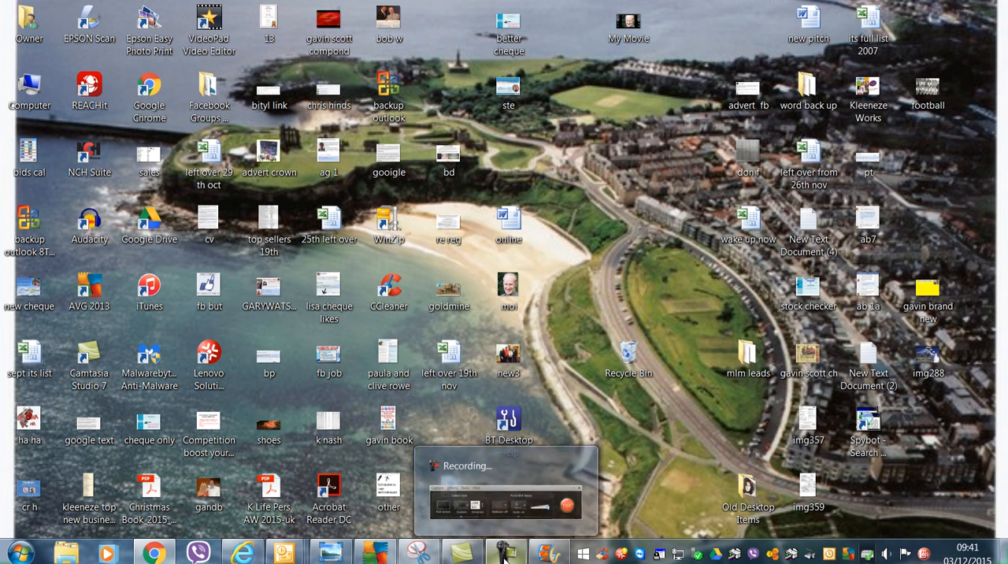